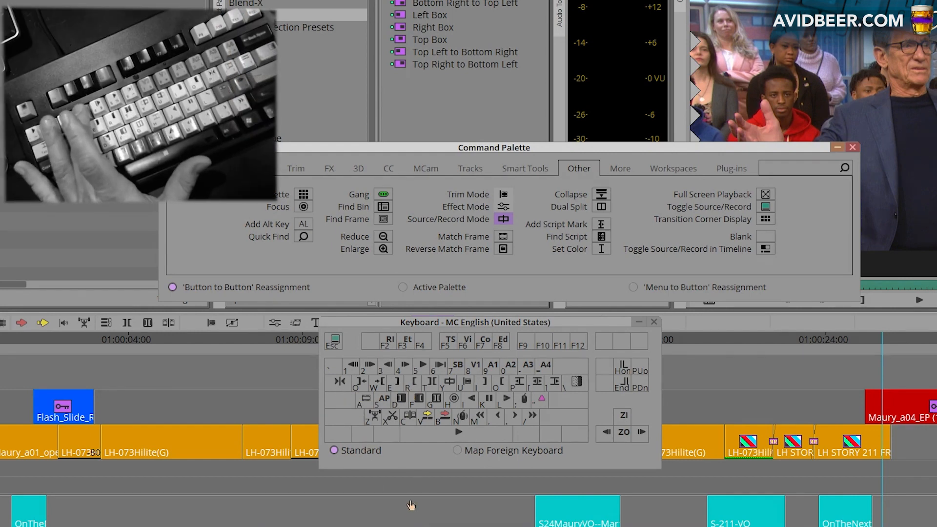
mouse_move(404, 474)
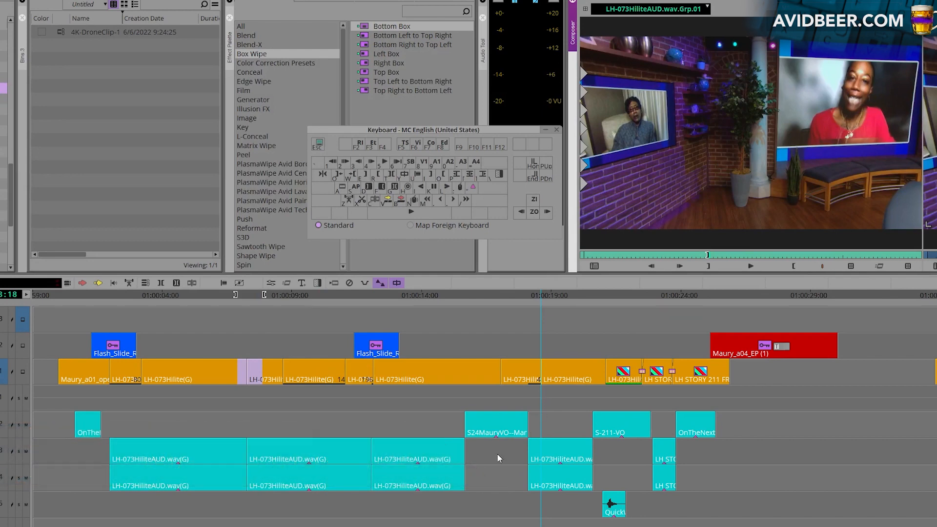
mouse_move(522, 402)
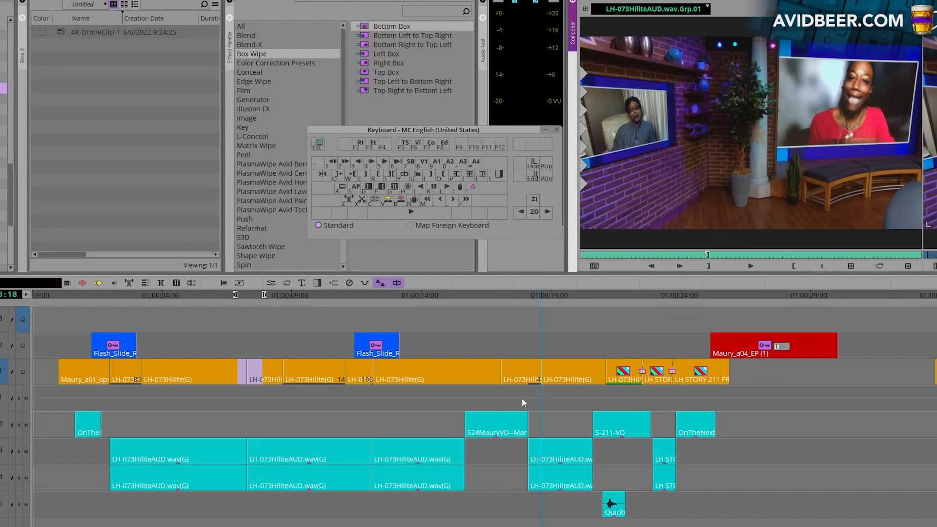
Demonstrate the Shift-A freeze frame shortcut at the current playhead position
key(shift+a)
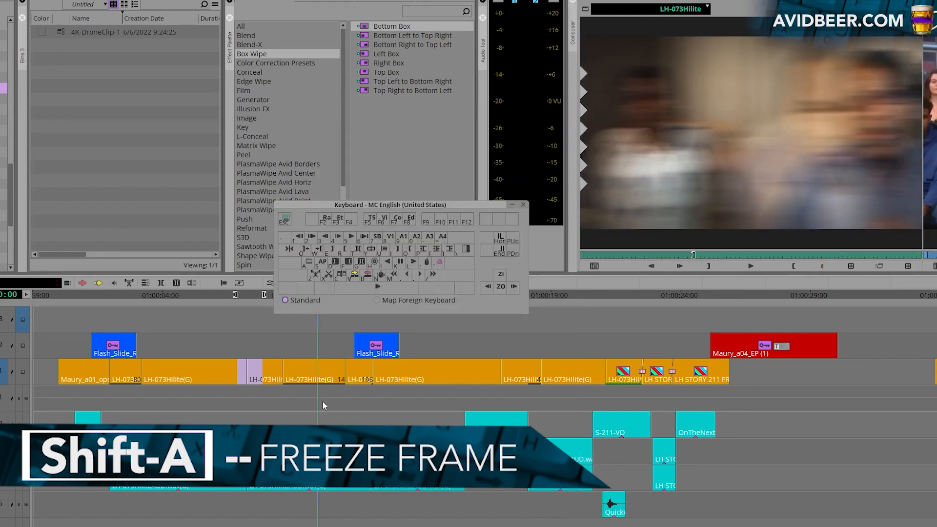
mouse_move(295, 330)
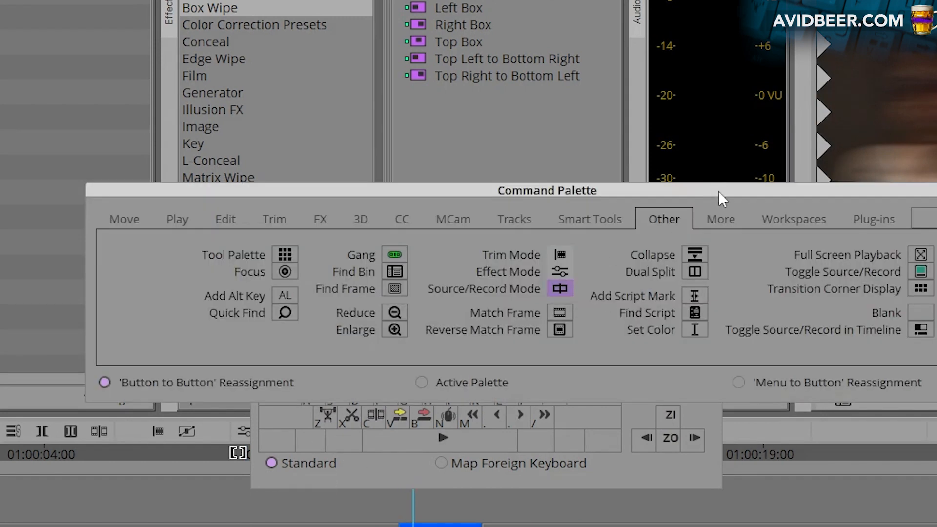
Switch to Menu to Button Reassignment, browse Composer and Timeline menus, then load filler into the monitor
click(738, 382)
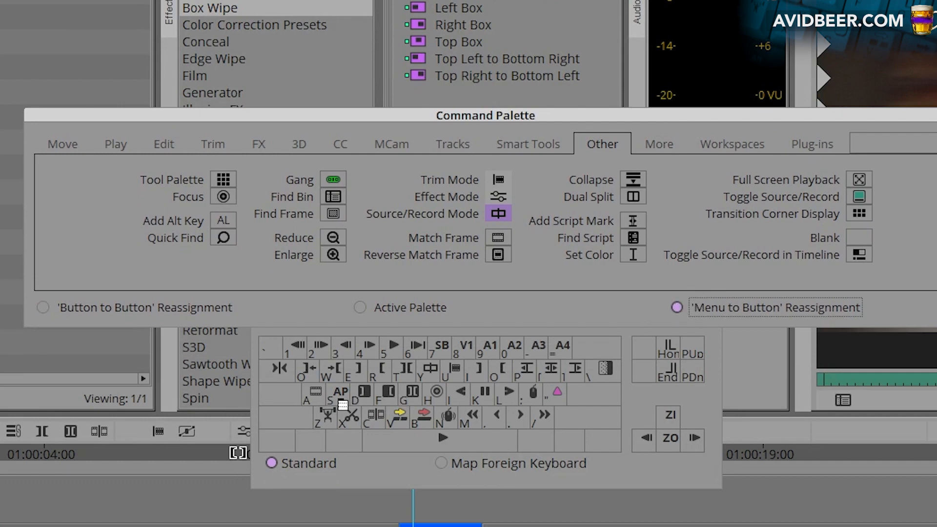
click(199, 48)
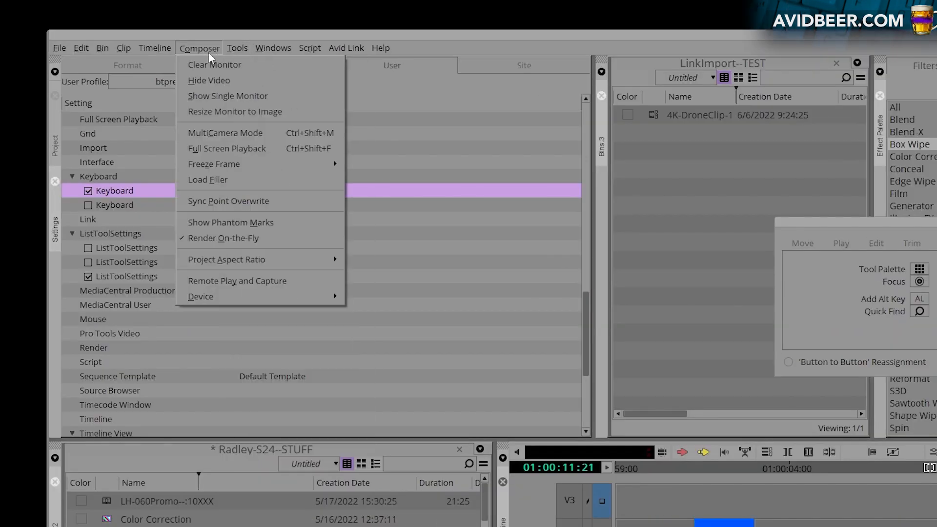
click(154, 48)
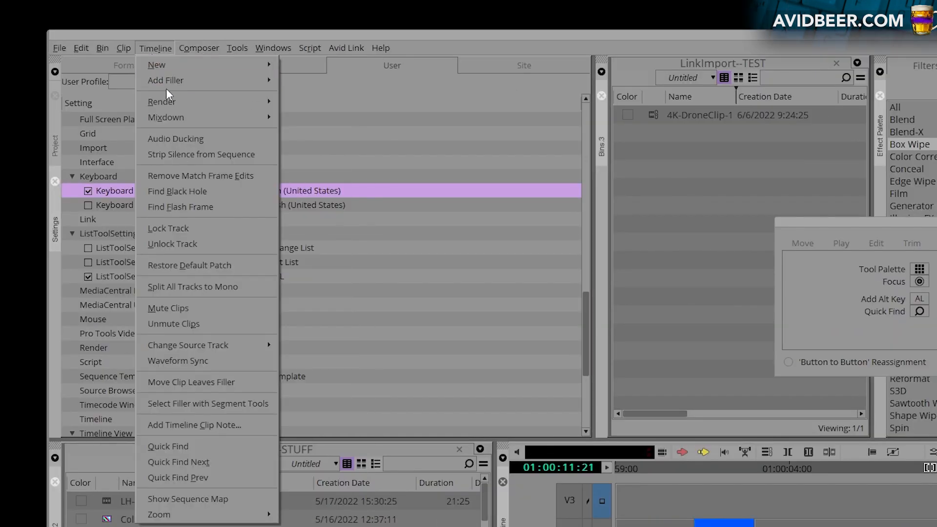
mouse_move(165, 80)
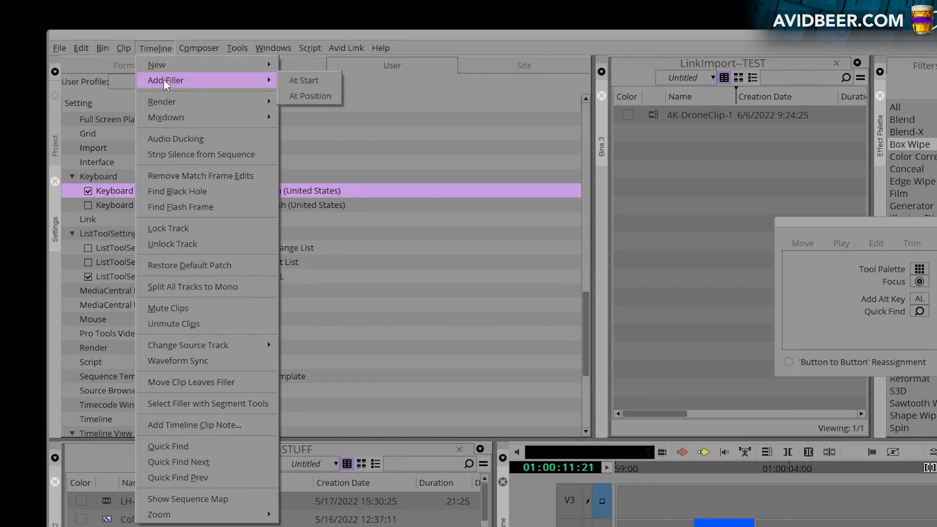
mouse_move(310, 95)
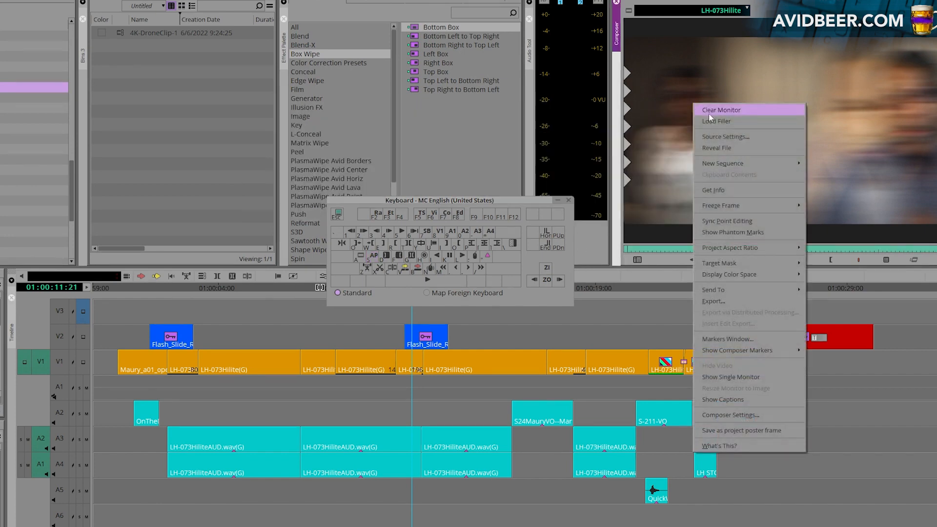
click(720, 109)
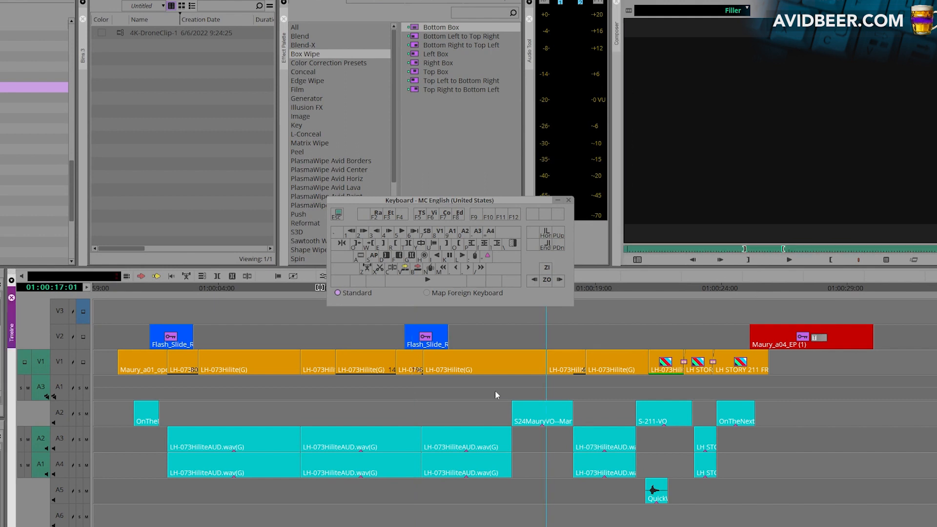
click(277, 287)
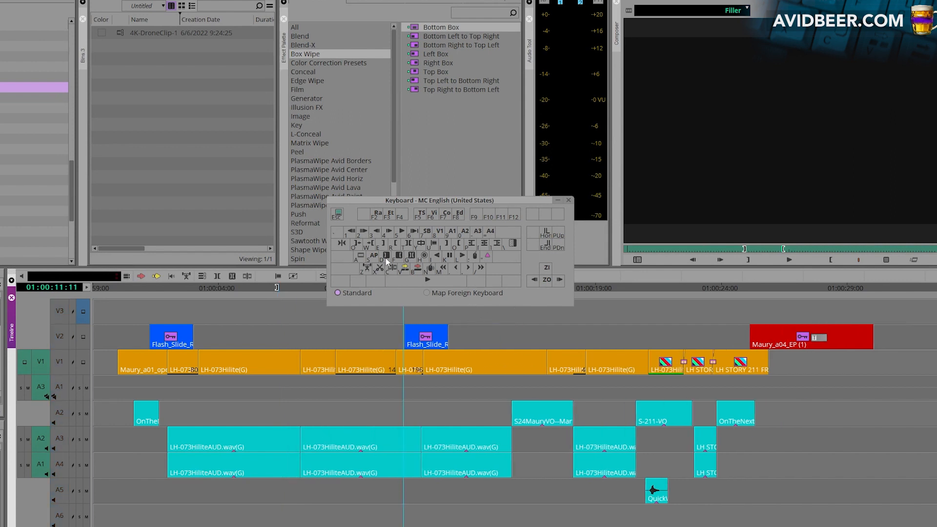
mouse_move(423, 298)
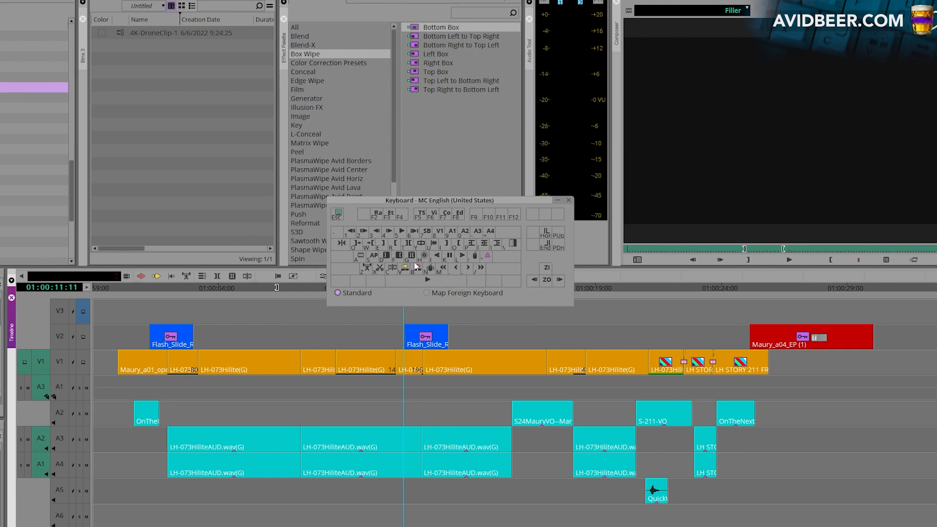
mouse_move(433, 367)
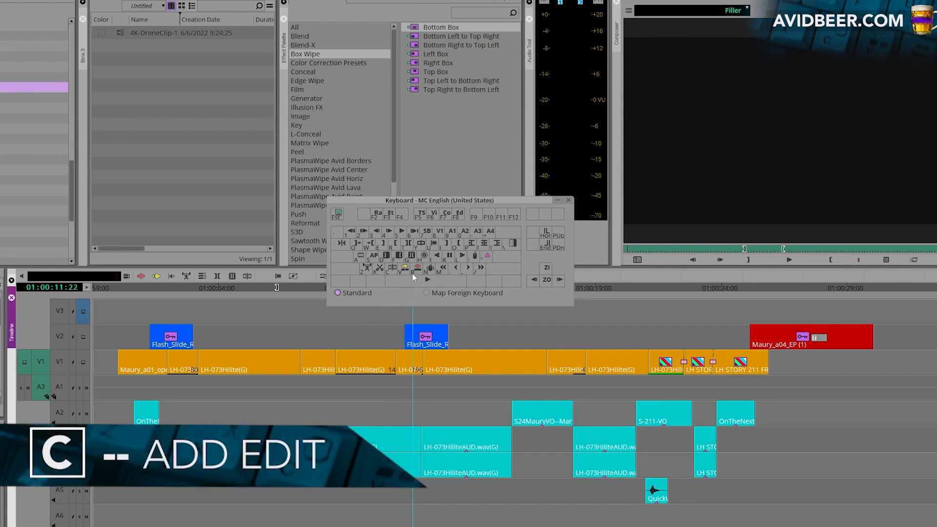
mouse_move(412, 269)
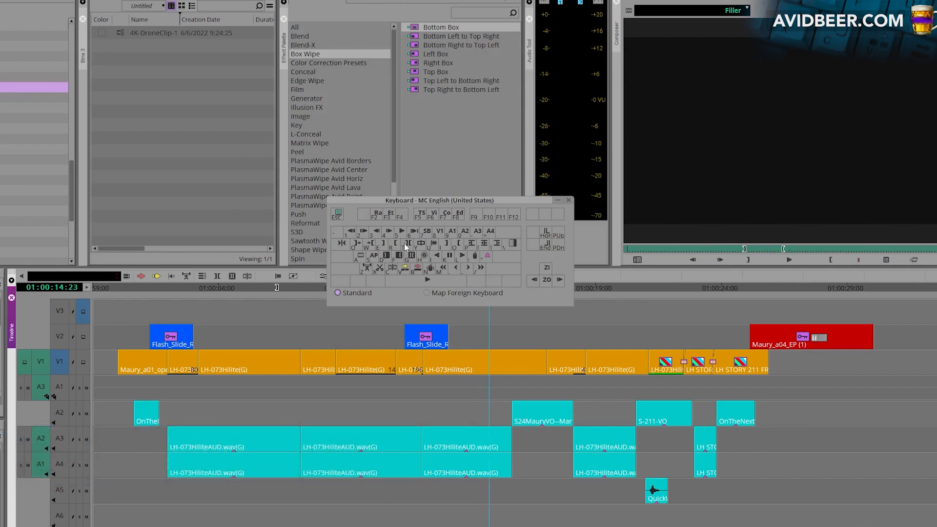
mouse_move(386, 277)
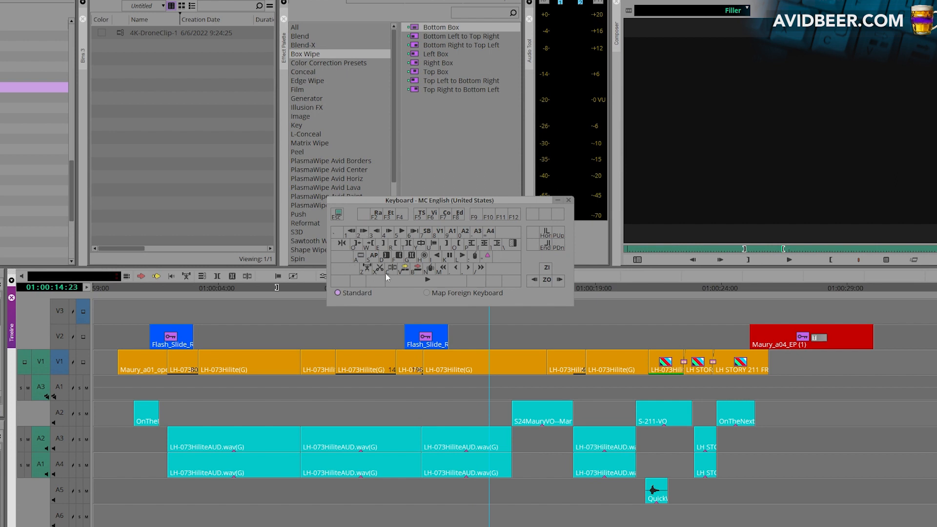
mouse_move(397, 250)
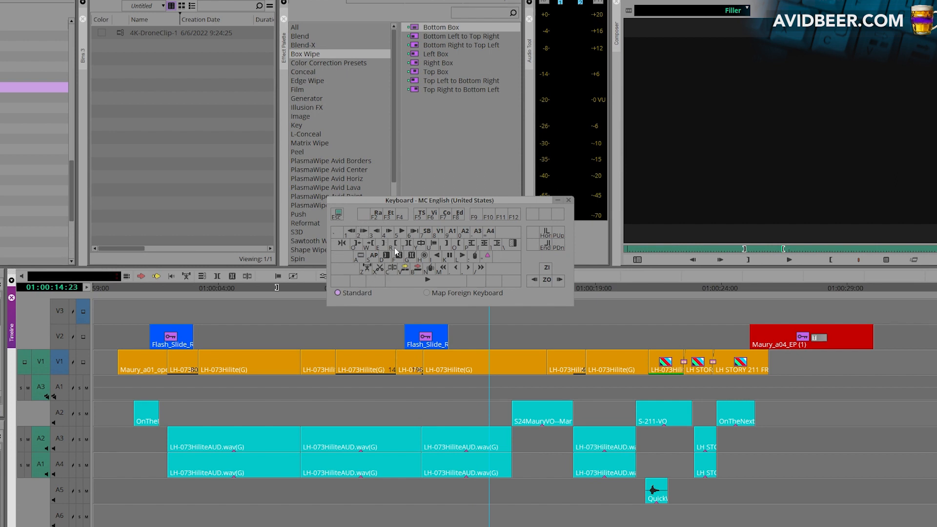
mouse_move(393, 255)
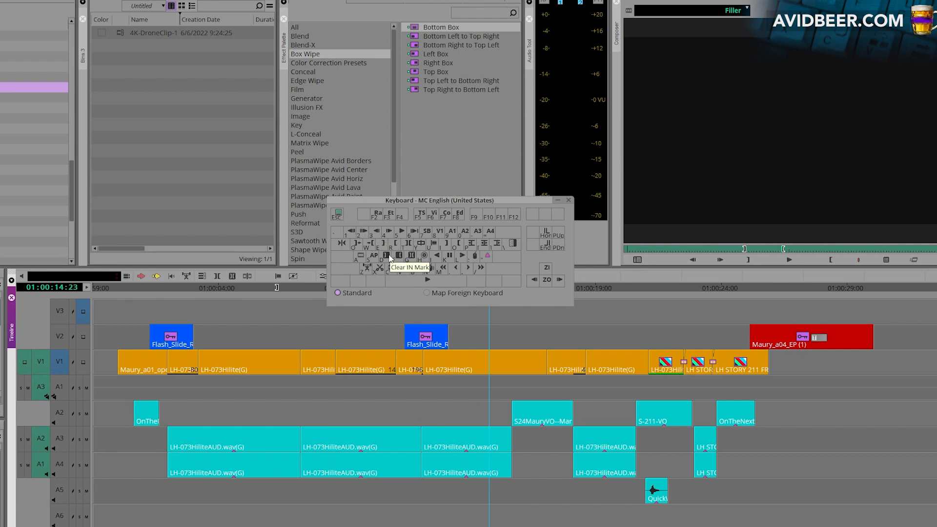
mouse_move(385, 284)
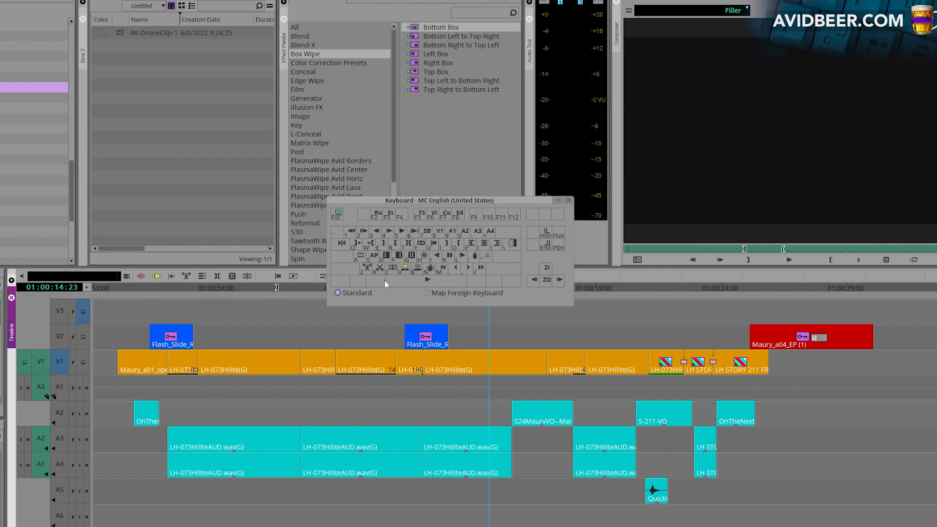
mouse_move(415, 316)
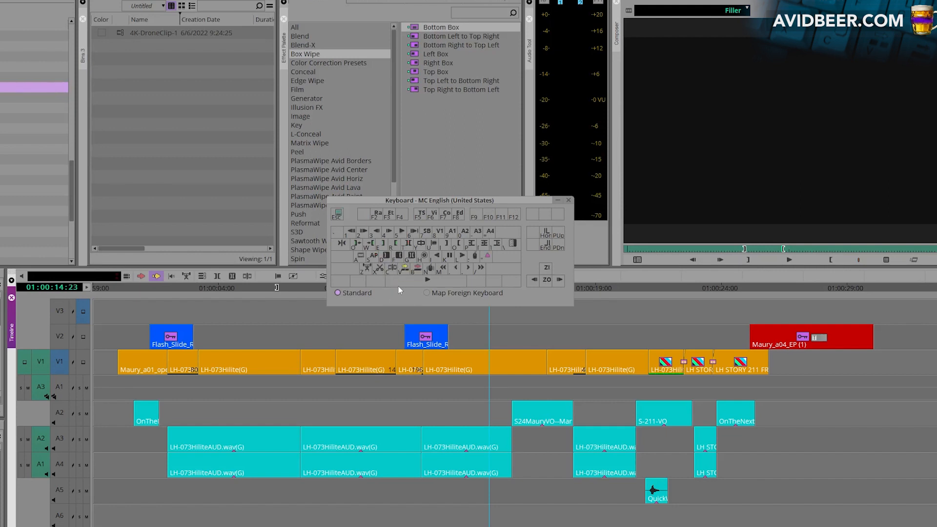
mouse_move(386, 316)
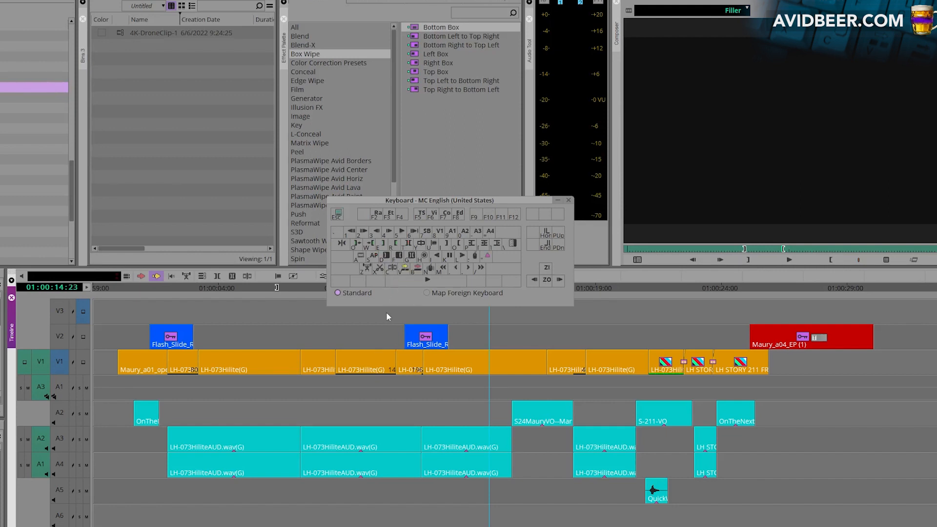
mouse_move(467, 386)
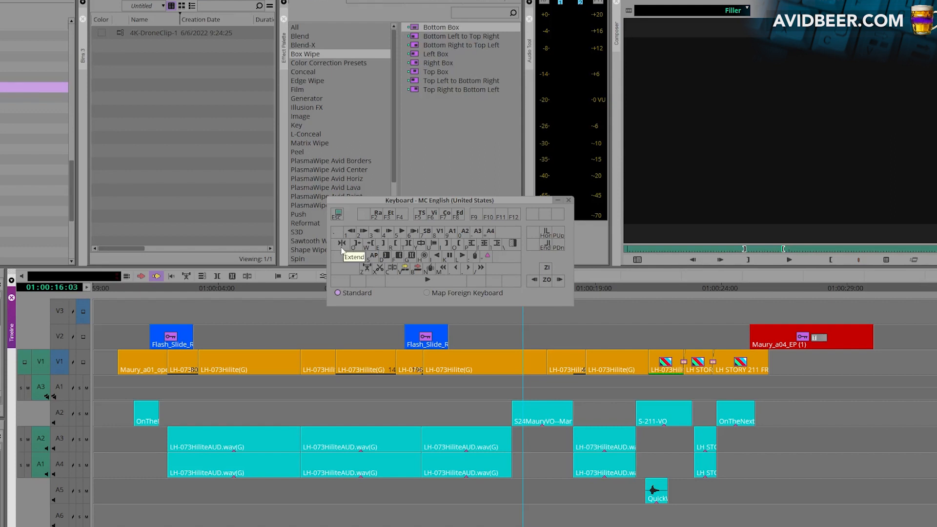
mouse_move(337, 253)
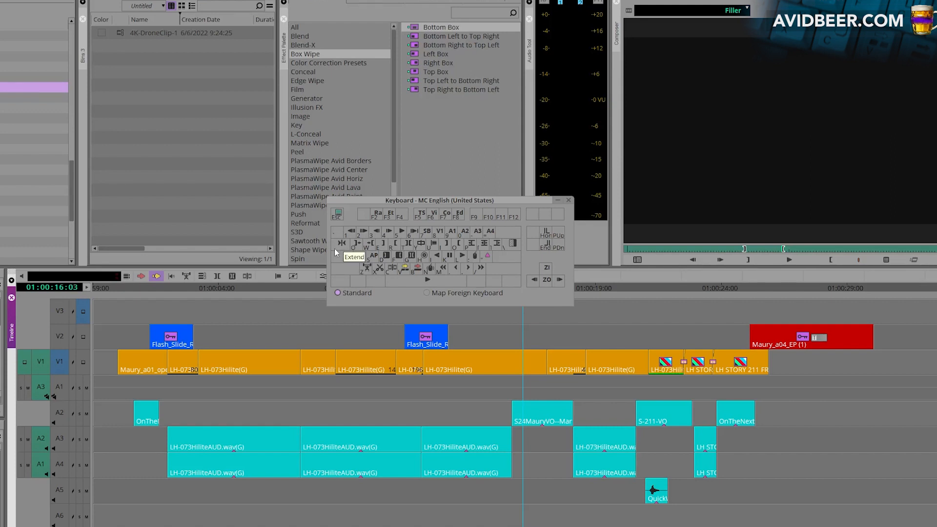
mouse_move(343, 250)
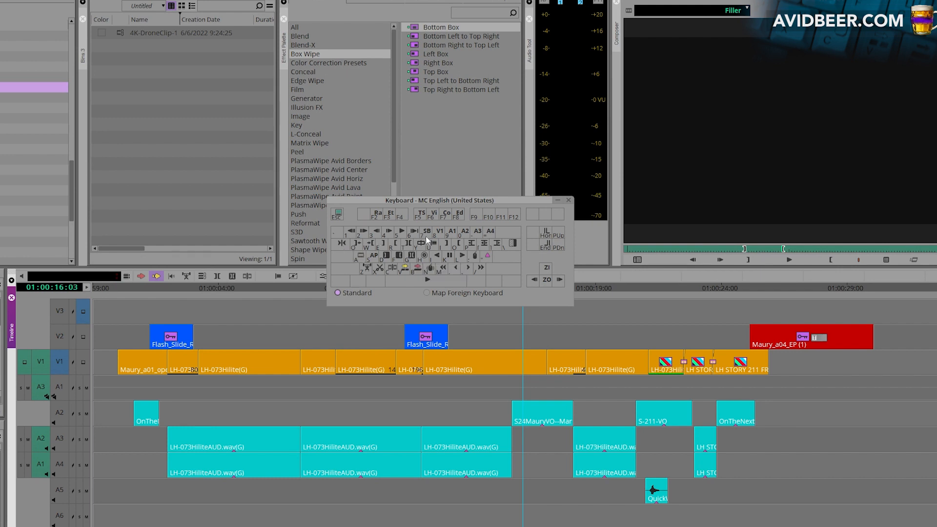
mouse_move(424, 228)
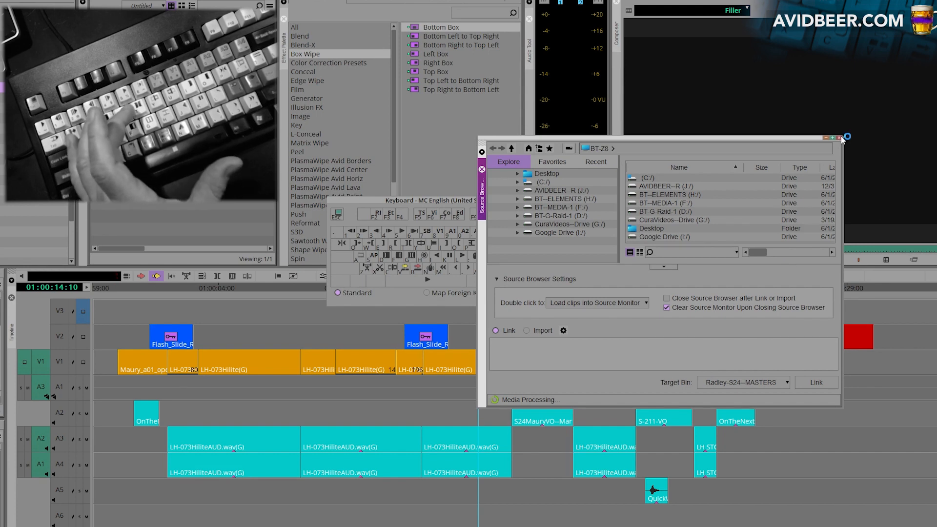
click(846, 136)
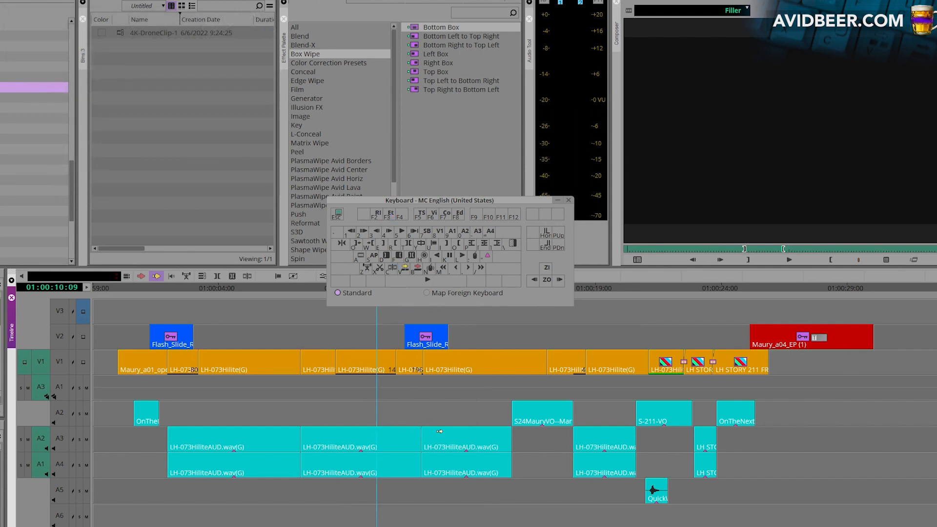
Render effects across the whole sequence with F2, then browse Timeline commands for Mixdown
key(F2)
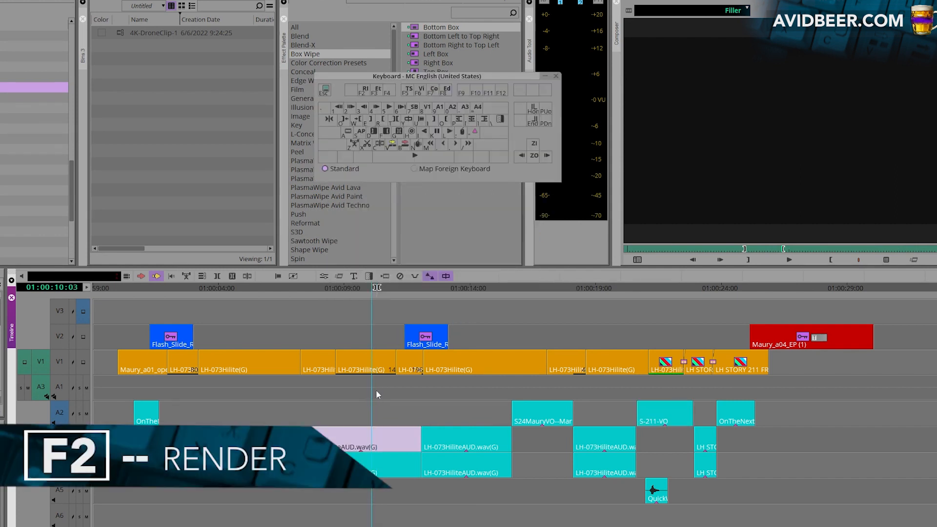
key(f2)
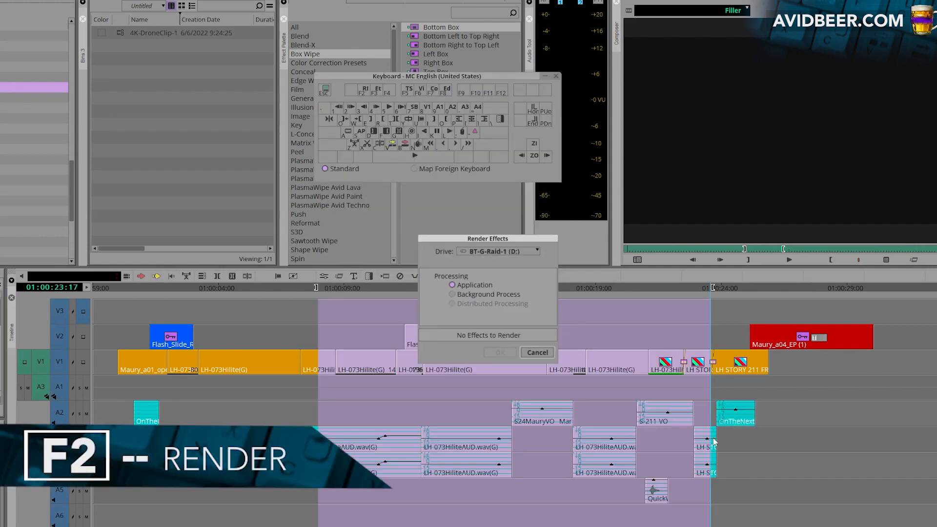
click(535, 351)
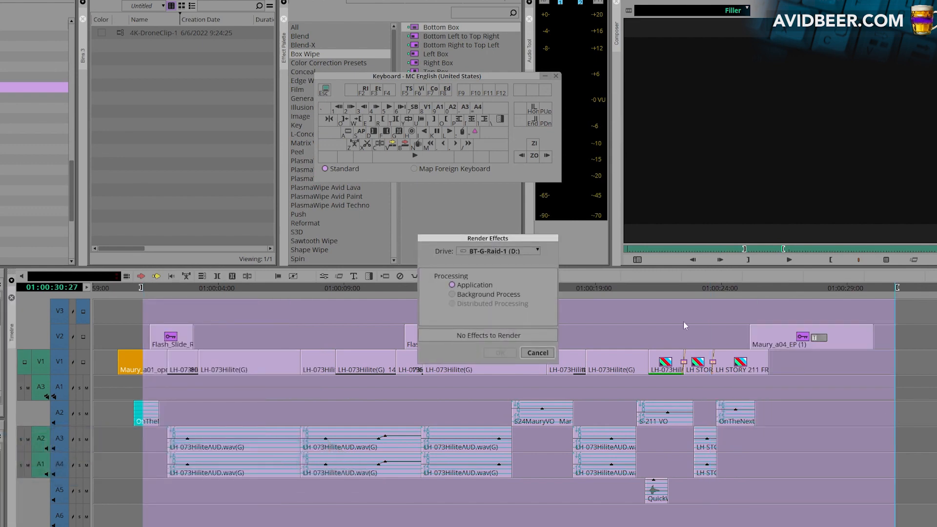
click(536, 352)
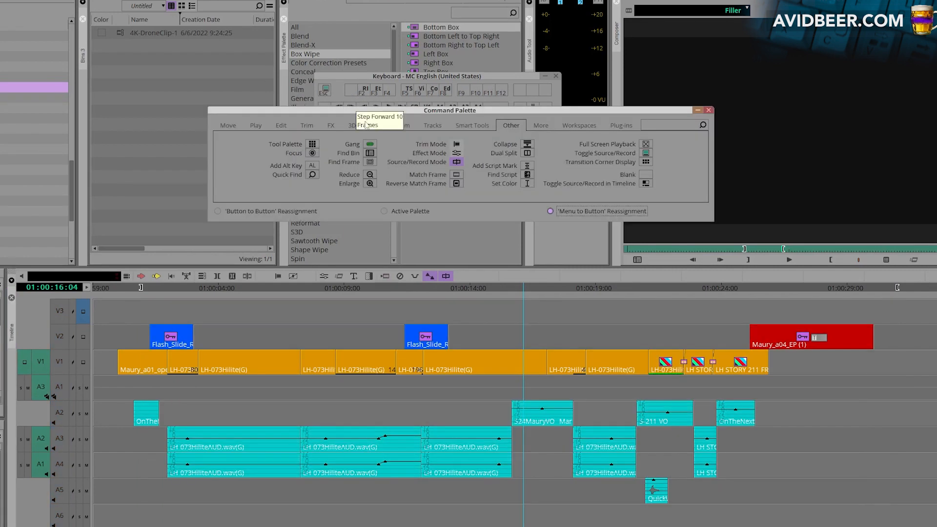
click(130, 38)
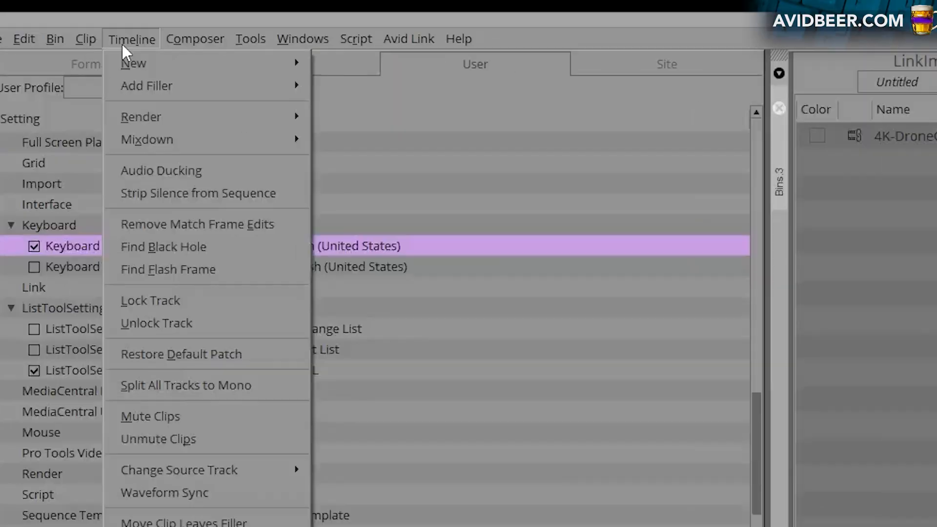
mouse_move(141, 116)
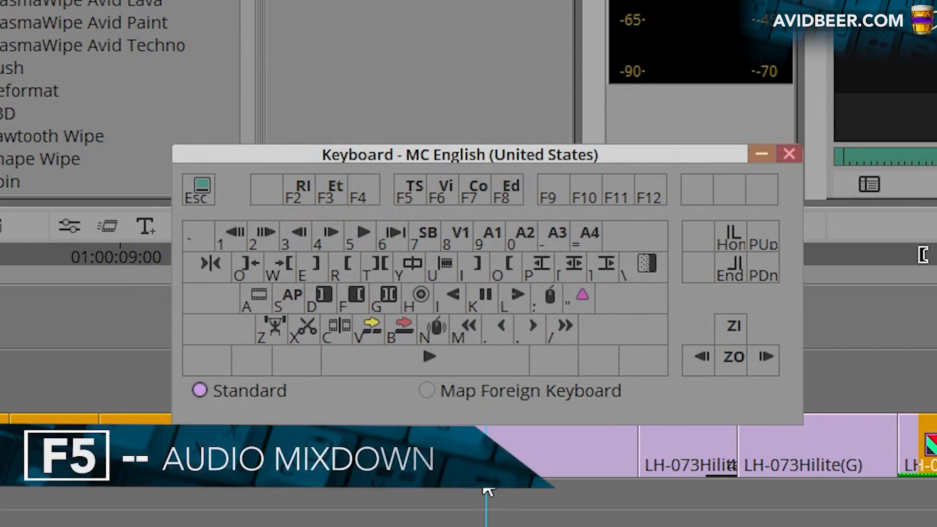
mouse_move(505, 314)
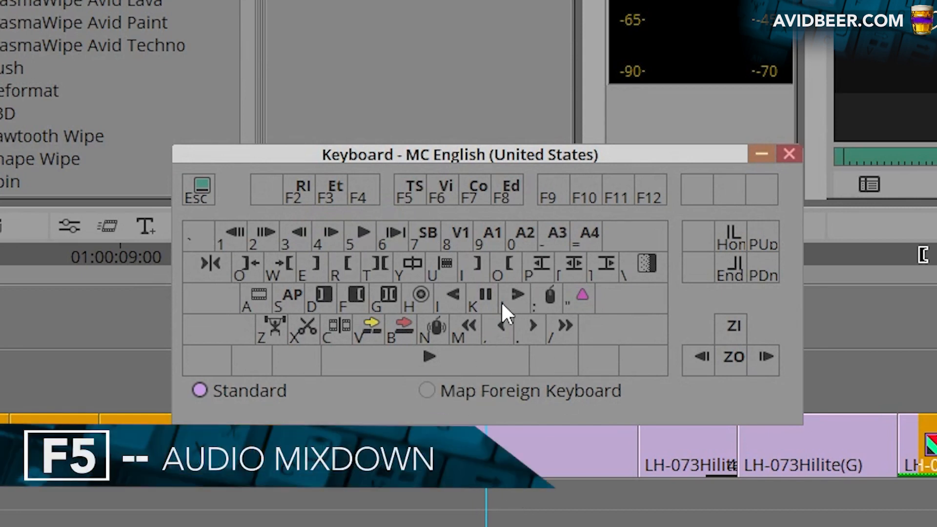
mouse_move(515, 269)
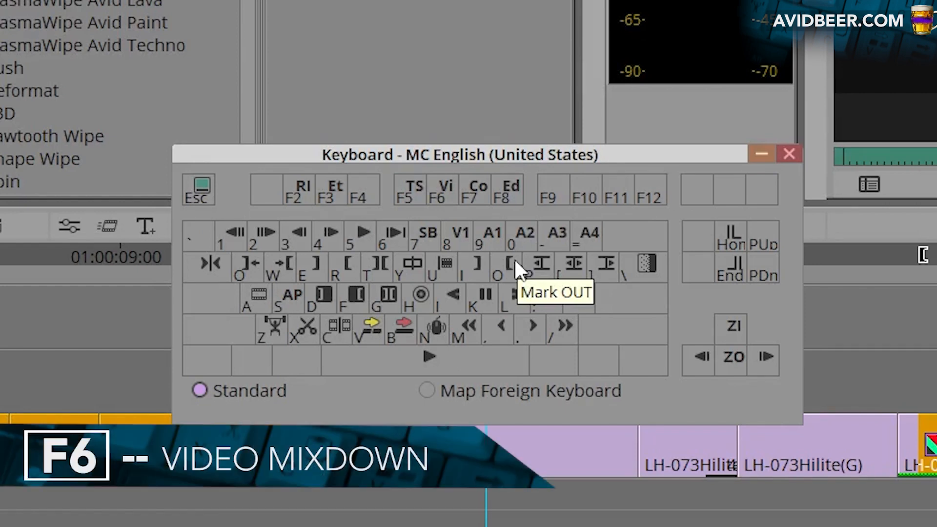
mouse_move(650, 227)
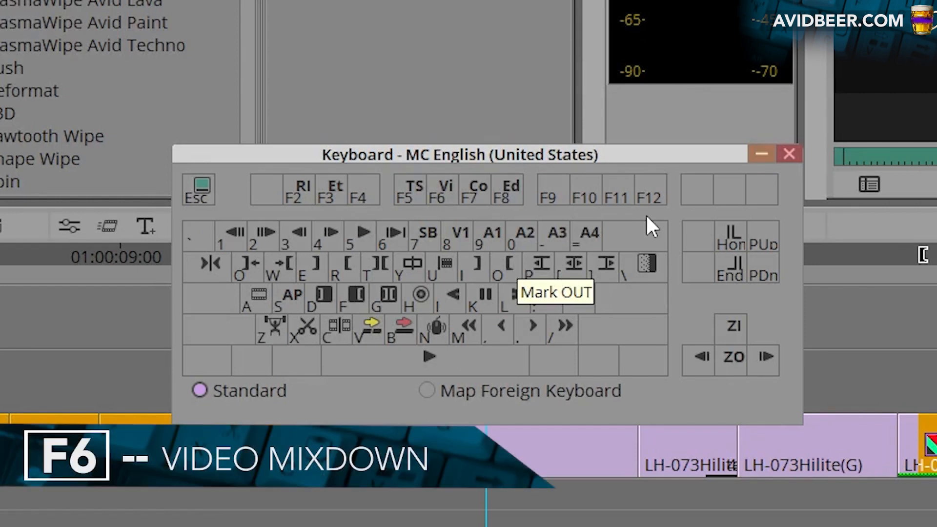
mouse_move(484, 227)
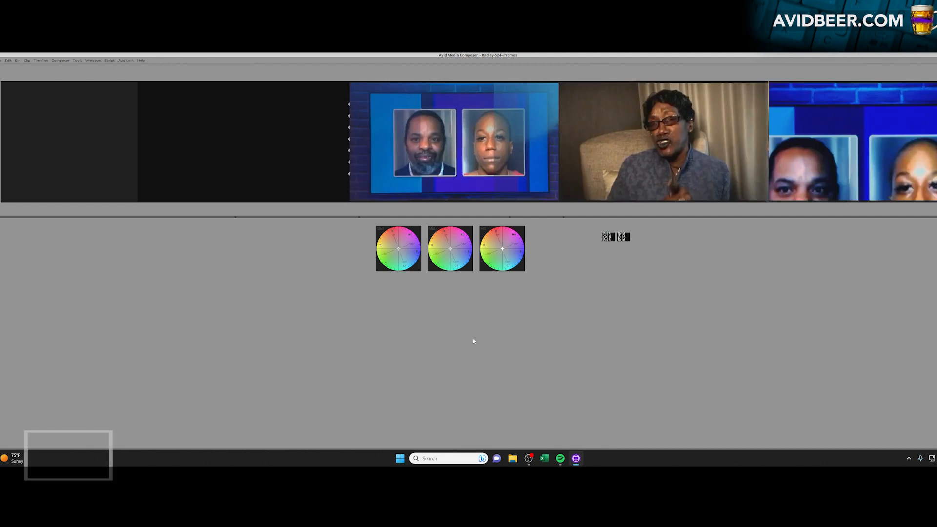
Switch to the Color Correction workspace with F7, then back to Source/Record Edit with F8
key(f7)
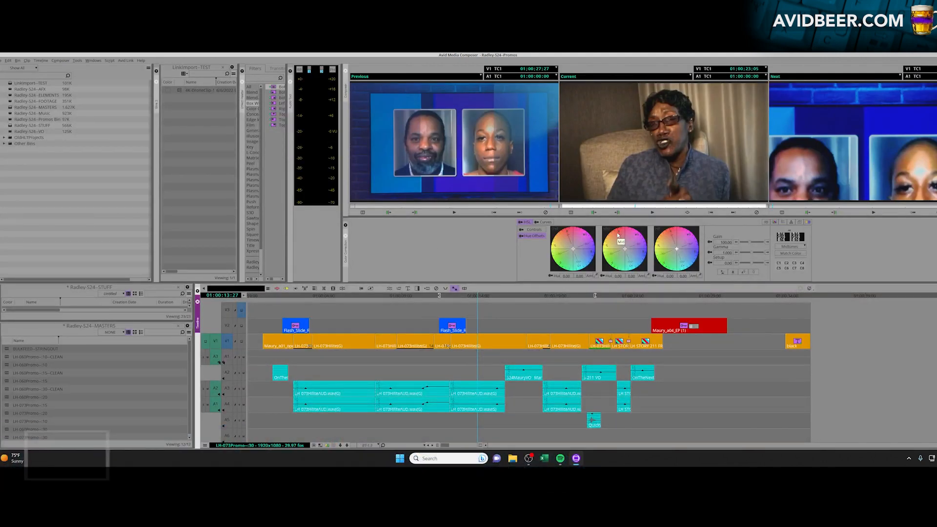
click(93, 61)
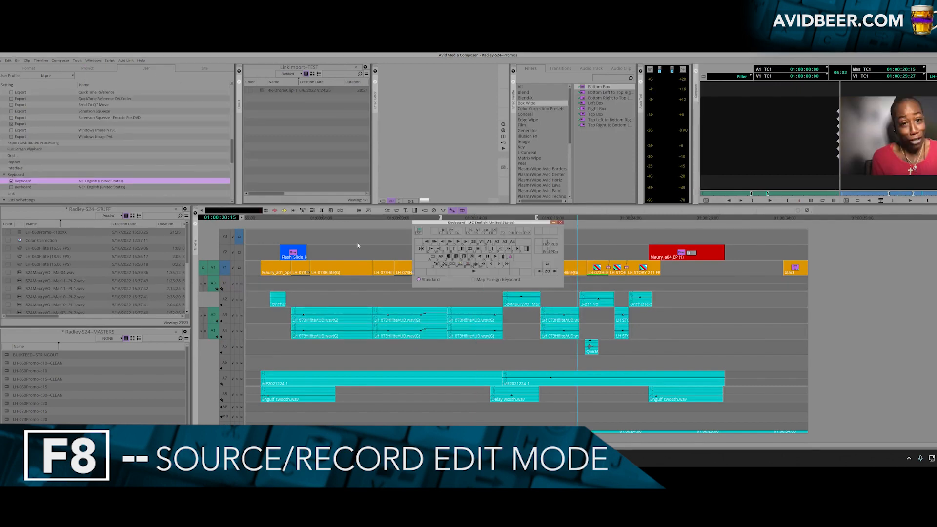
key(f8)
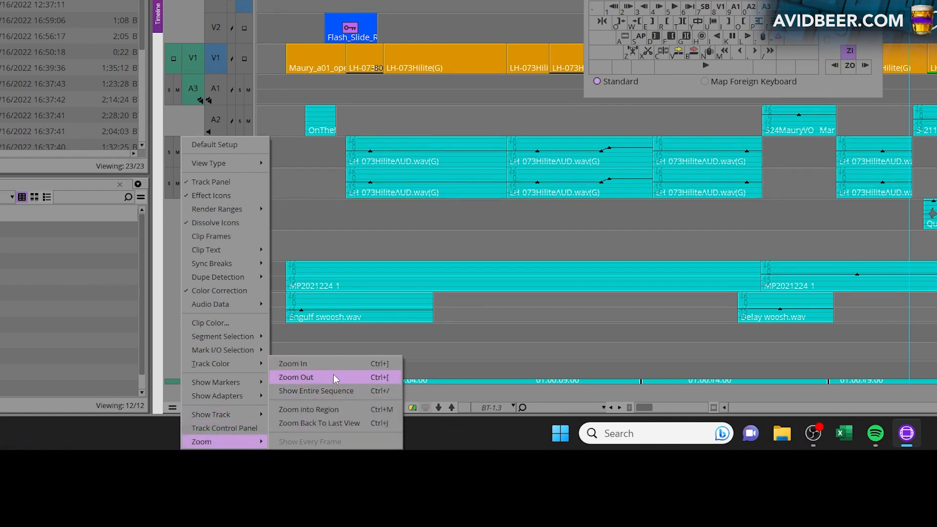
mouse_move(363, 375)
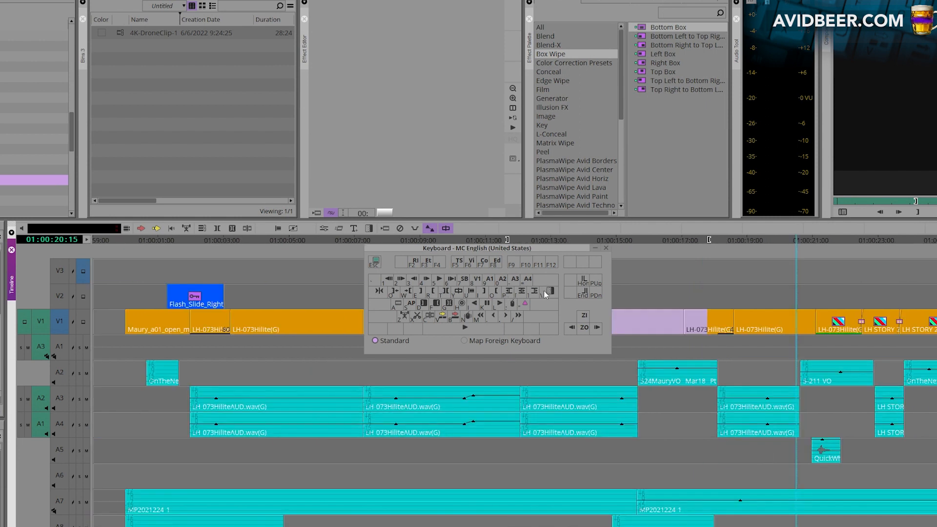
mouse_move(549, 290)
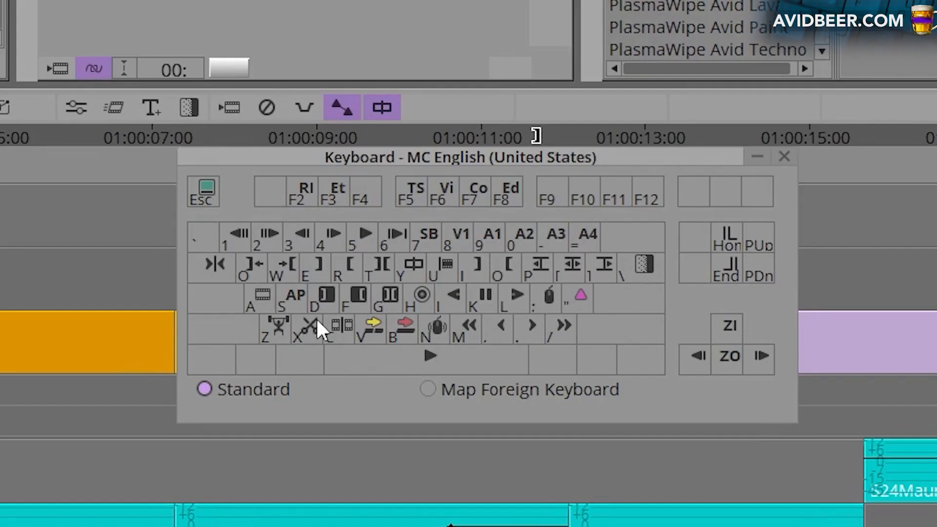
mouse_move(267, 314)
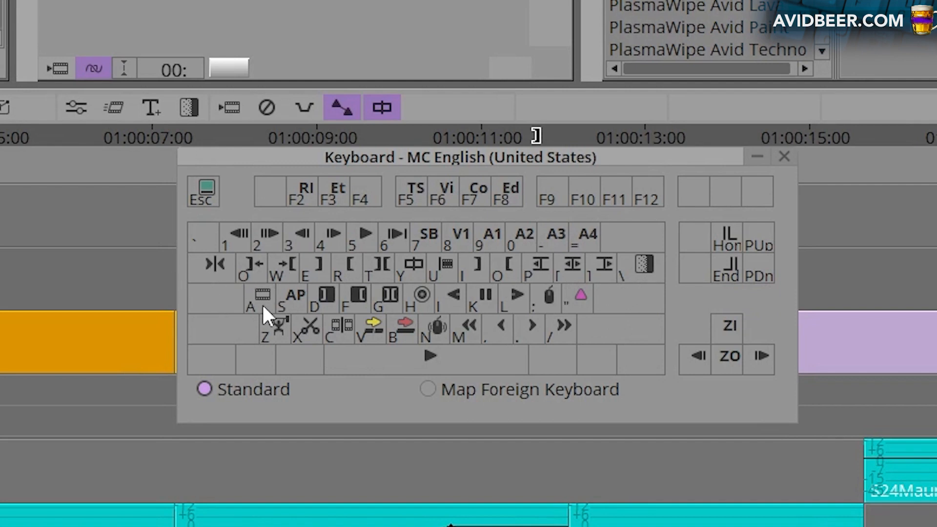
mouse_move(628, 305)
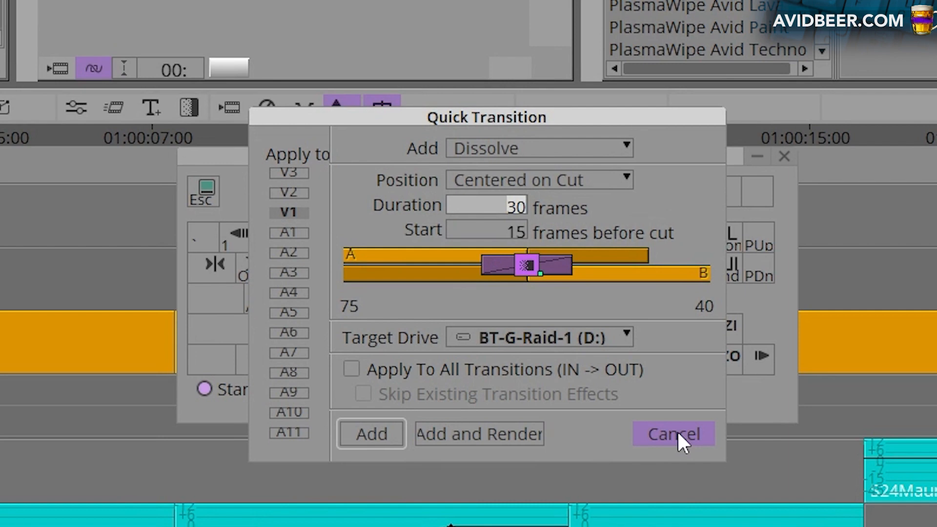
mouse_move(875, 417)
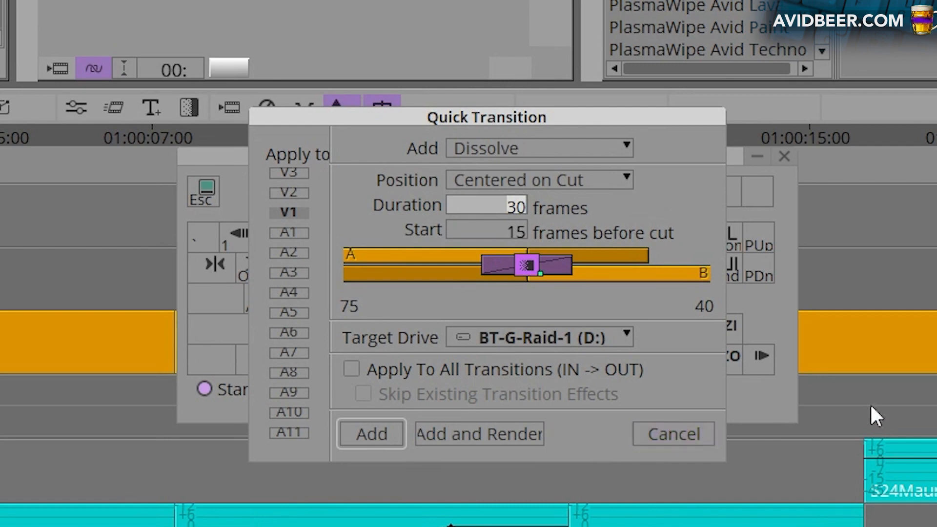
mouse_move(783, 429)
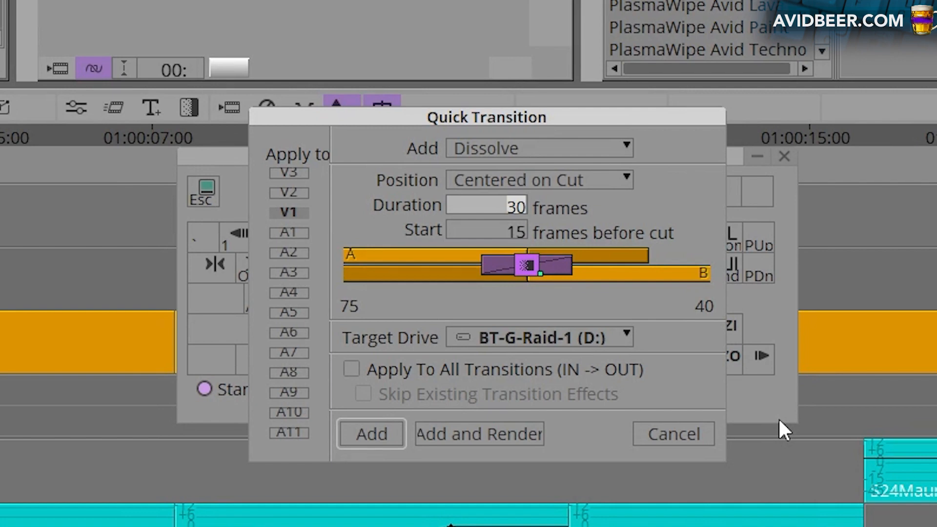
mouse_move(673, 433)
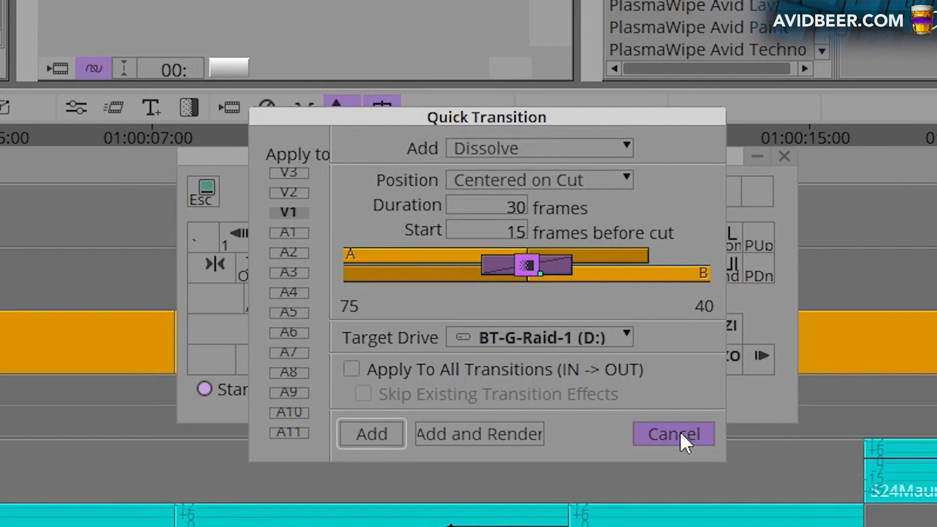
click(673, 433)
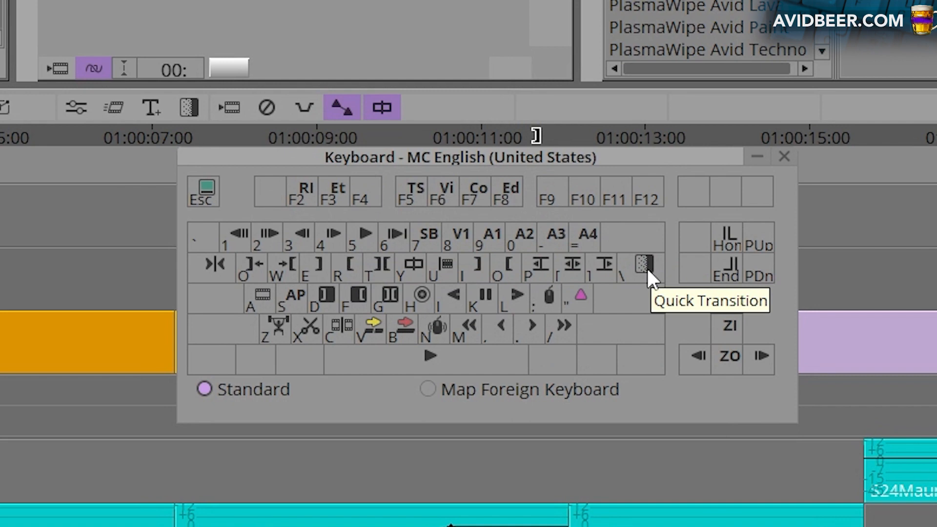
mouse_move(615, 285)
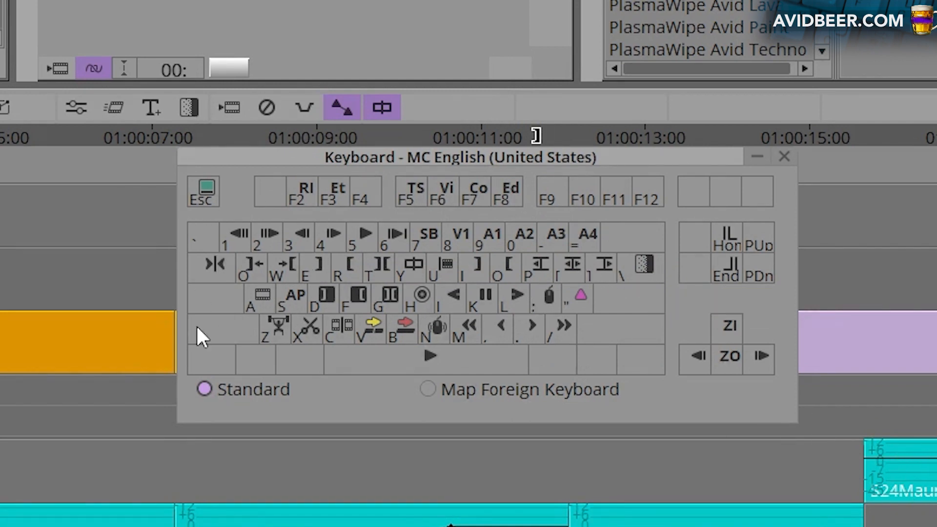
mouse_move(594, 242)
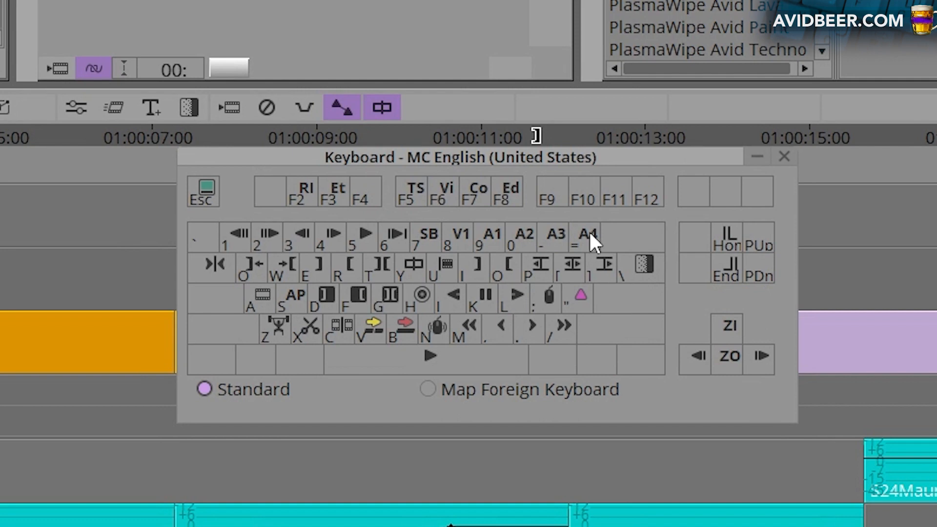
mouse_move(576, 251)
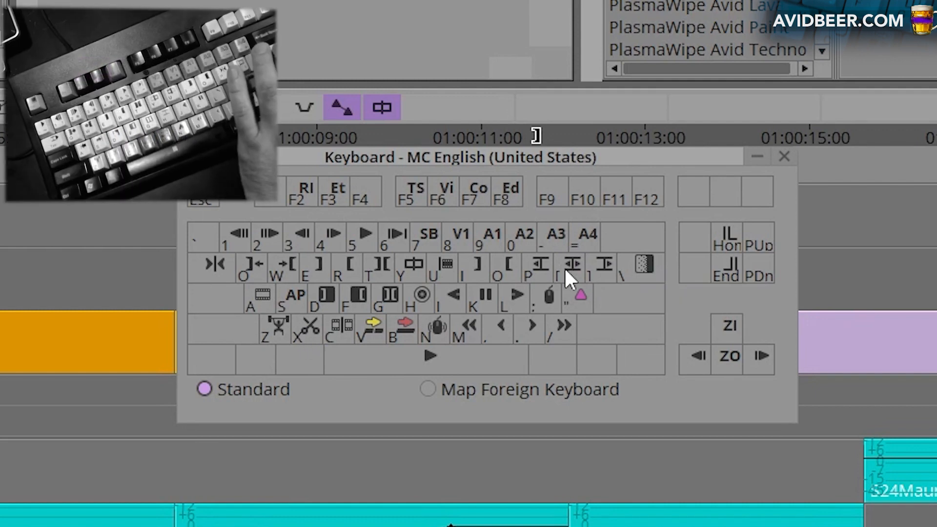
mouse_move(591, 308)
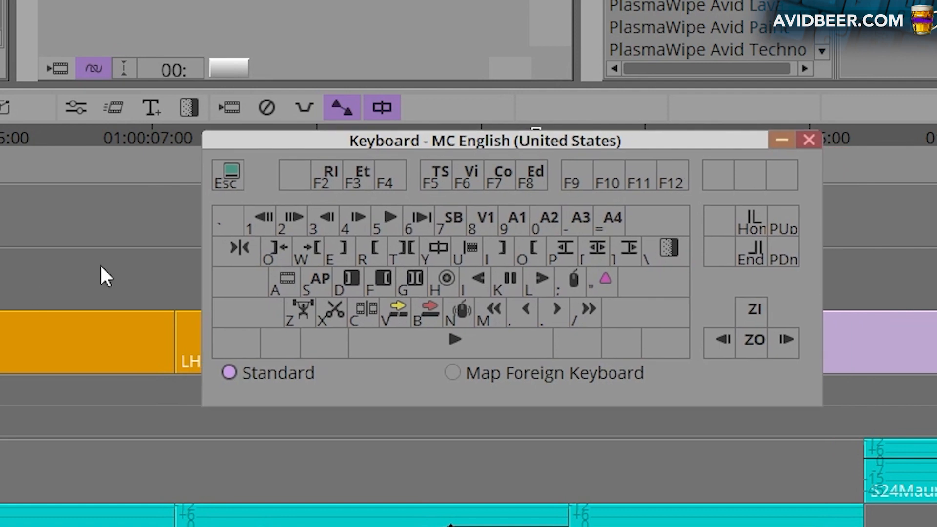
mouse_move(221, 233)
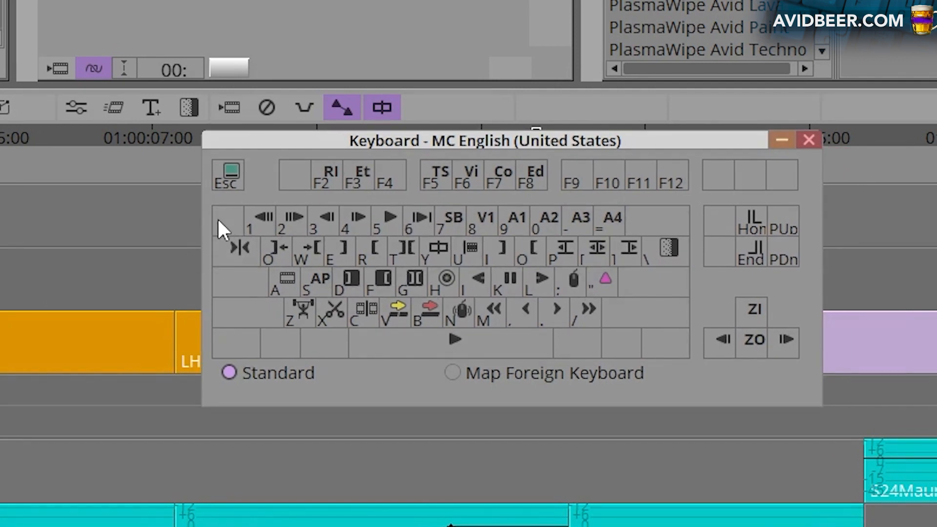
mouse_move(209, 197)
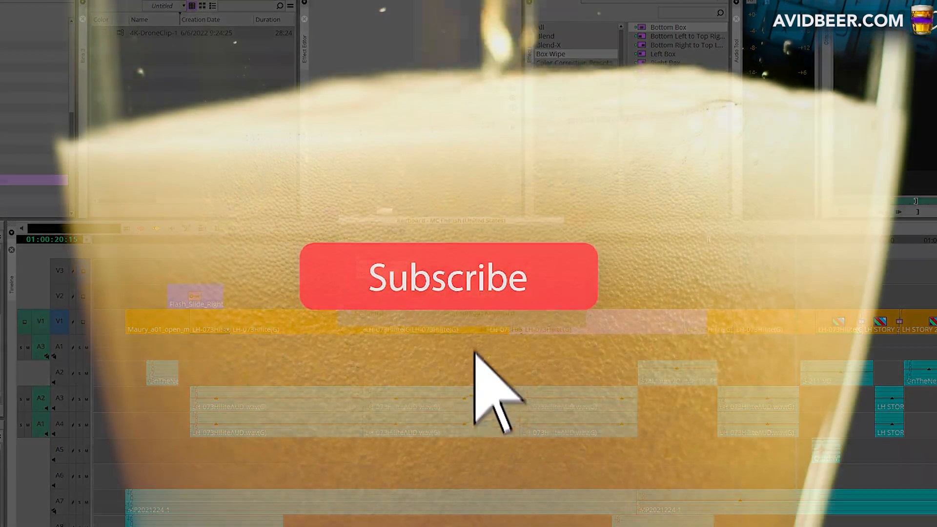
click(447, 276)
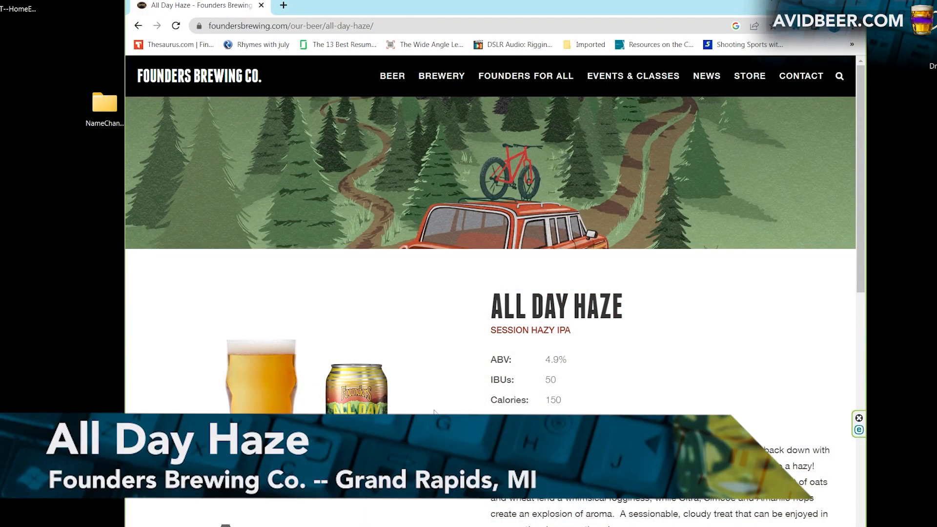
mouse_move(545, 357)
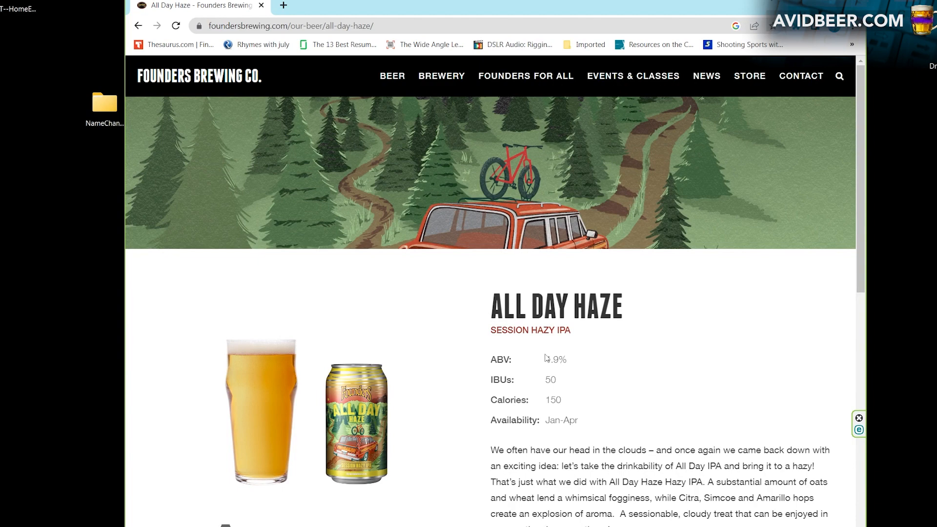
Scroll the All Day Haze page, then park the timeline playhead near 01:00:12
scroll(down, 3)
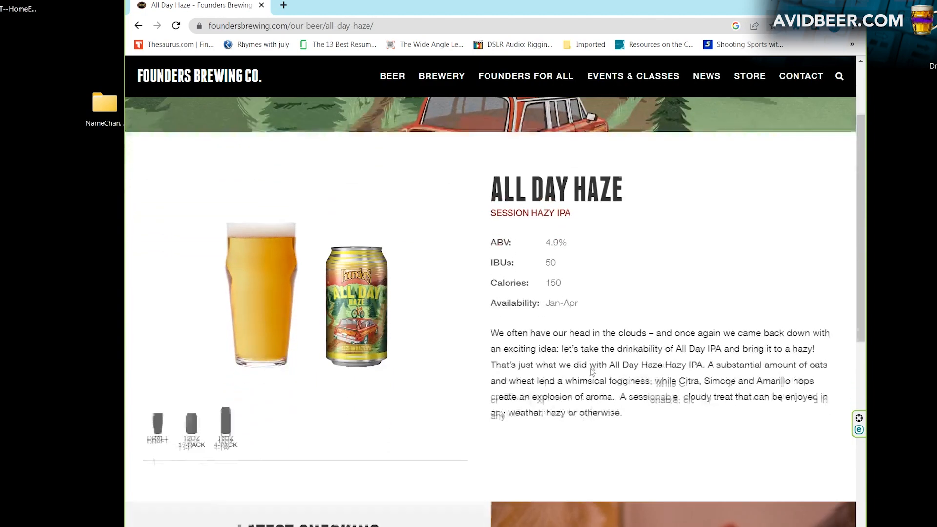
scroll(down, 3)
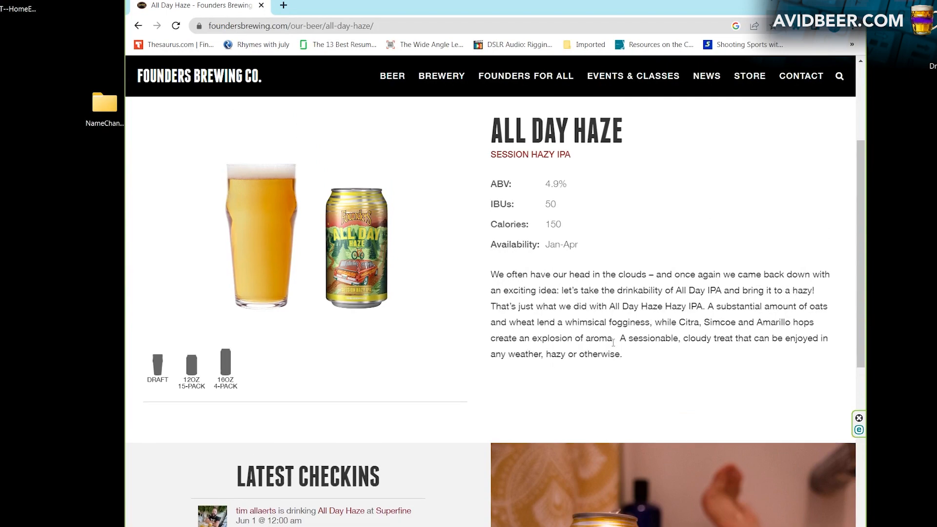
scroll(up, 3)
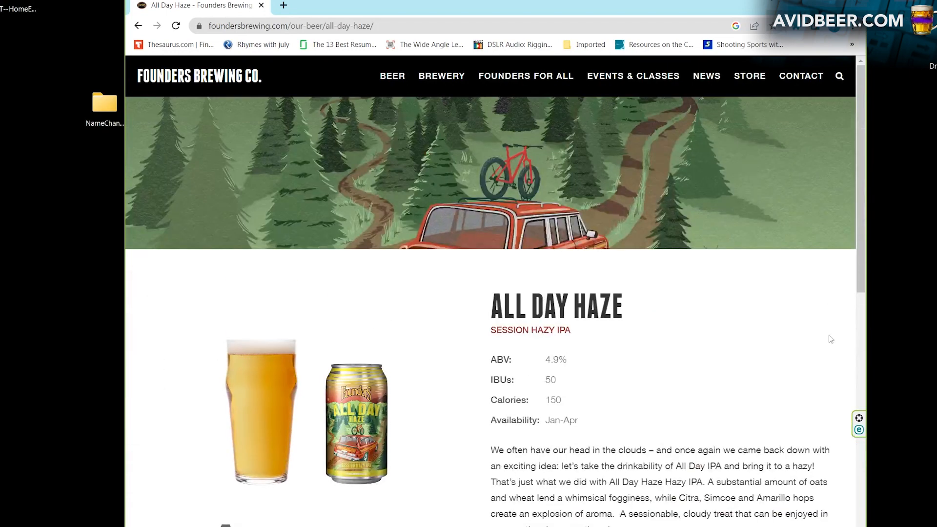
mouse_move(394, 399)
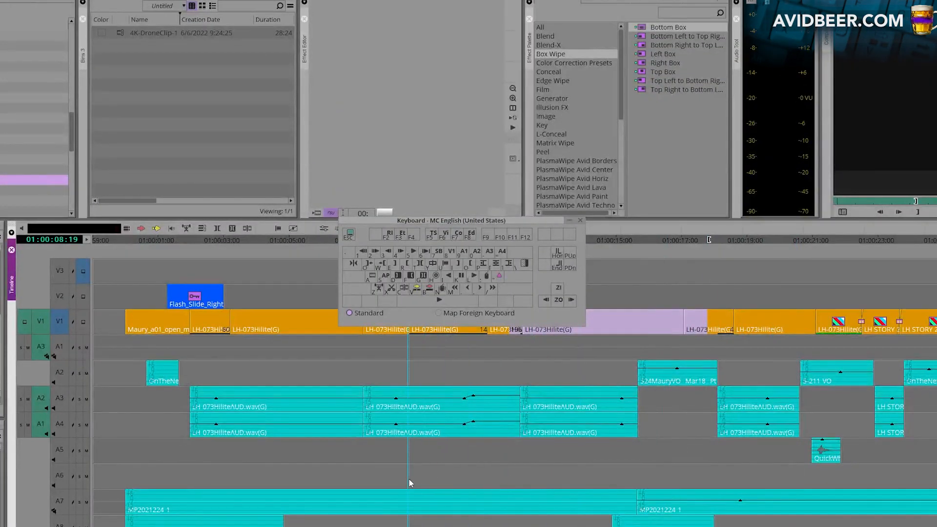
click(524, 444)
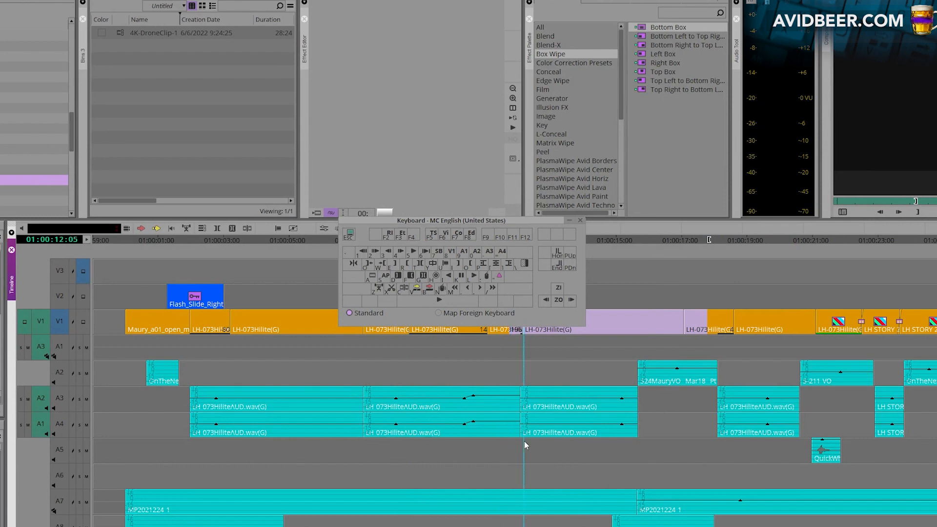